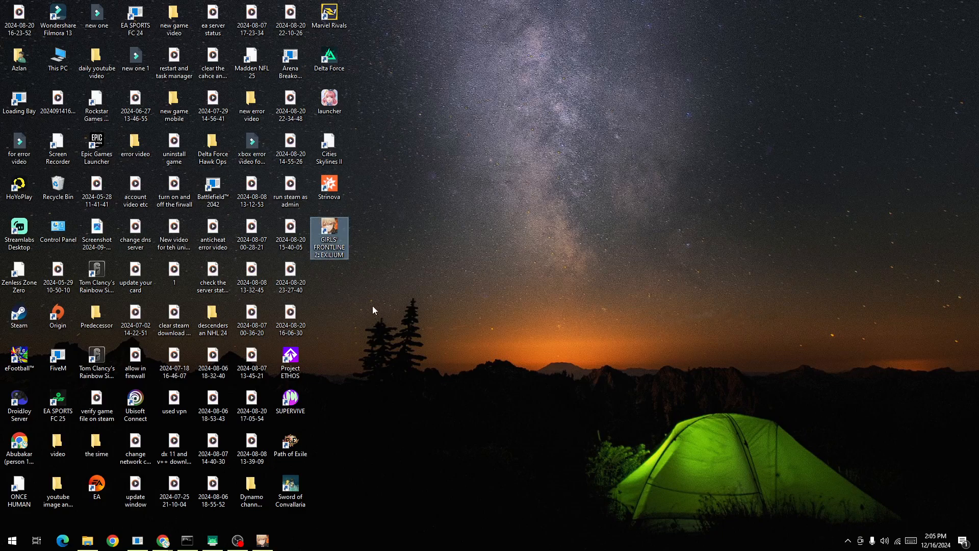
{"action": "mouse_move", "coordinate": [344, 221]}
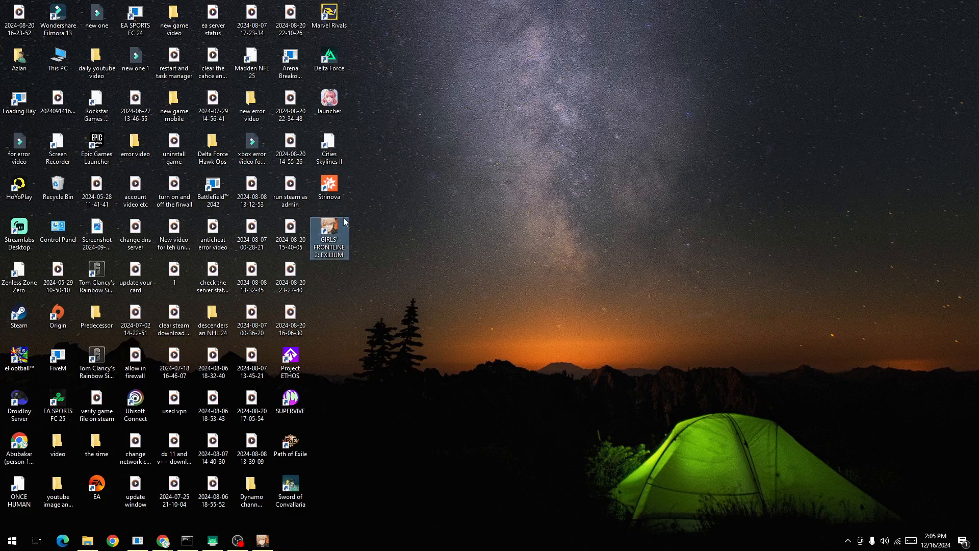
{"action": "mouse_move", "coordinate": [437, 208]}
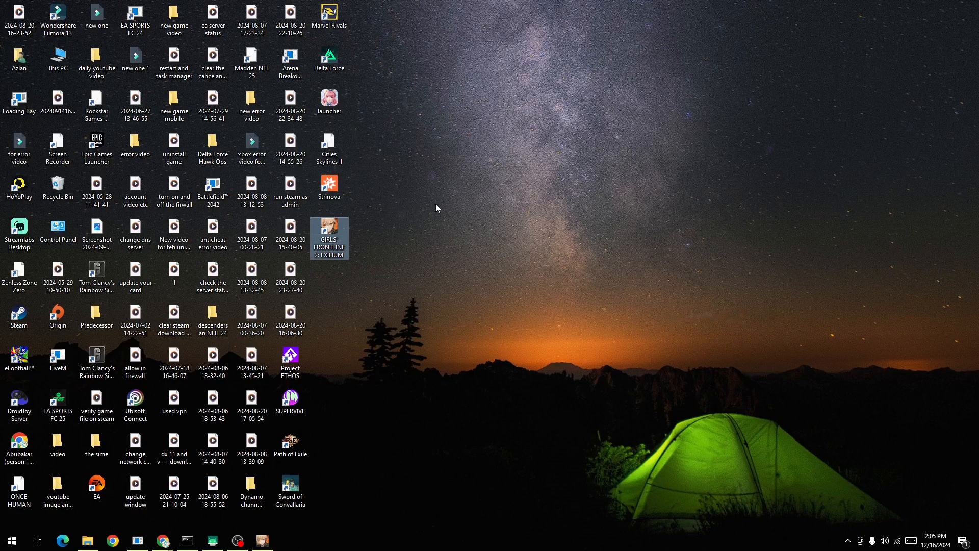
{"action": "mouse_move", "coordinate": [335, 241]}
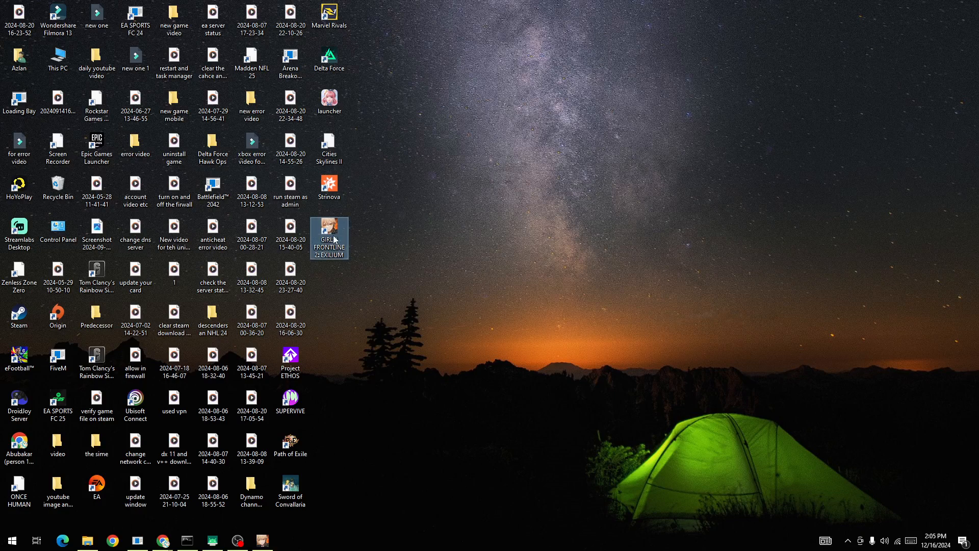
- Go to the game shortcut's file location and run the uninst uninstaller in the GF2Exilium folder
{"action": "right_click", "coordinate": [329, 238]}
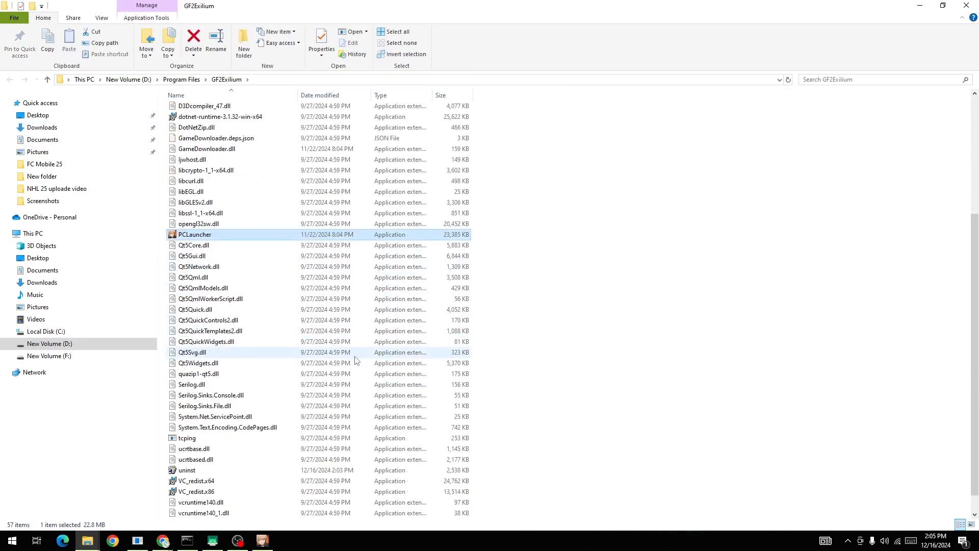
{"action": "scroll", "scroll_direction": "down", "scroll_amount": 3}
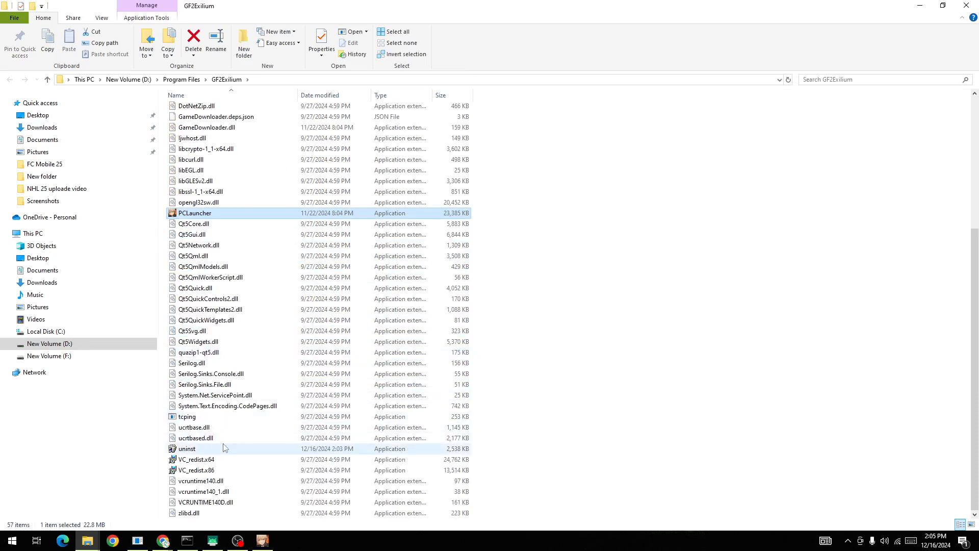
{"action": "left_click", "coordinate": [186, 449]}
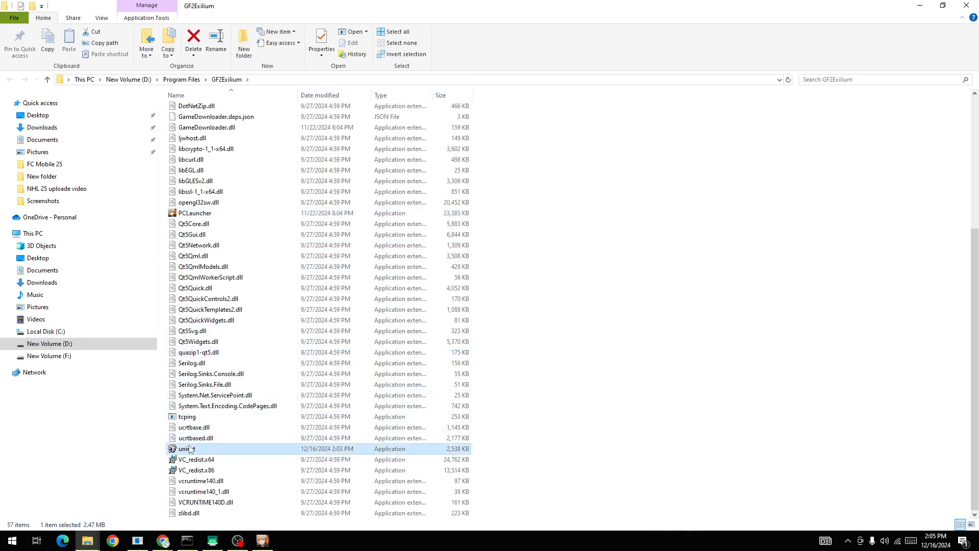
{"action": "right_click", "coordinate": [187, 449]}
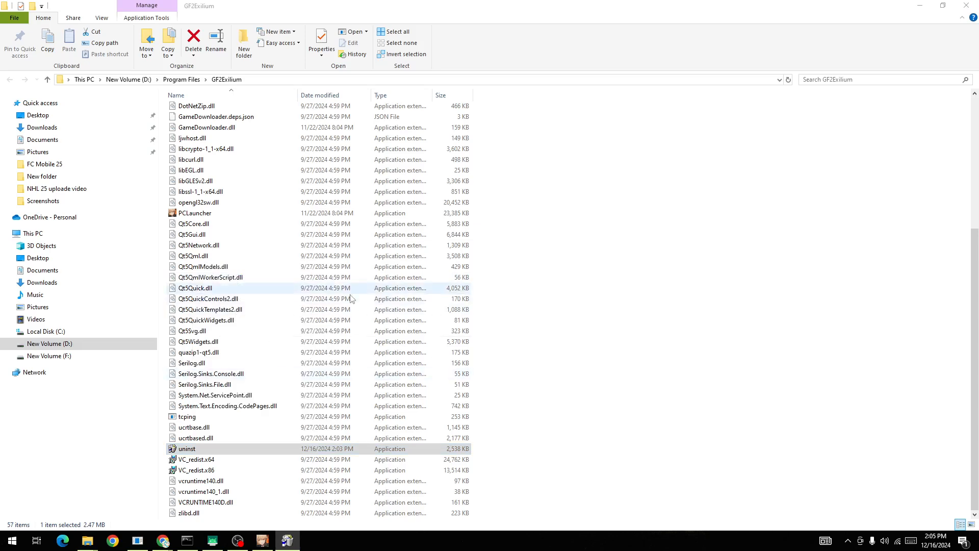
{"action": "mouse_move", "coordinate": [273, 298]}
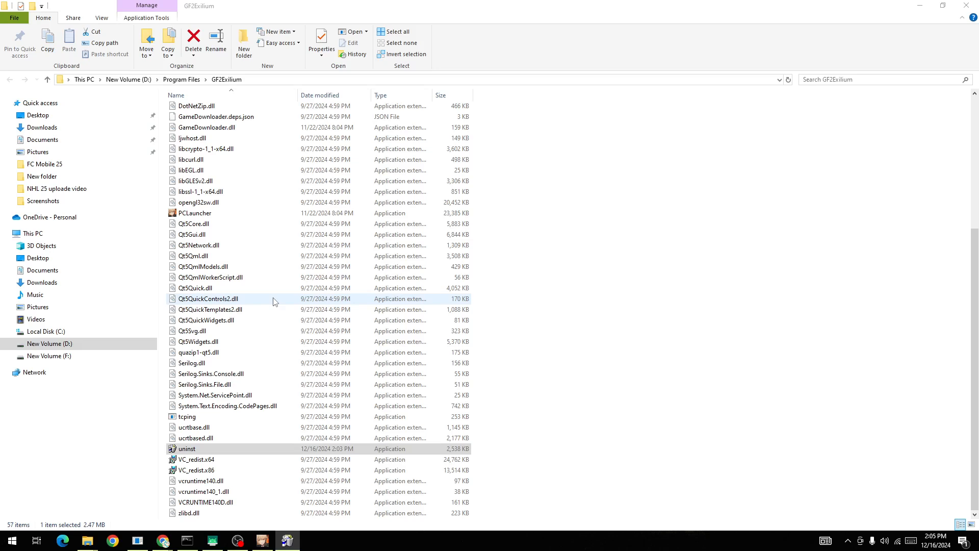
{"action": "mouse_move", "coordinate": [288, 539]}
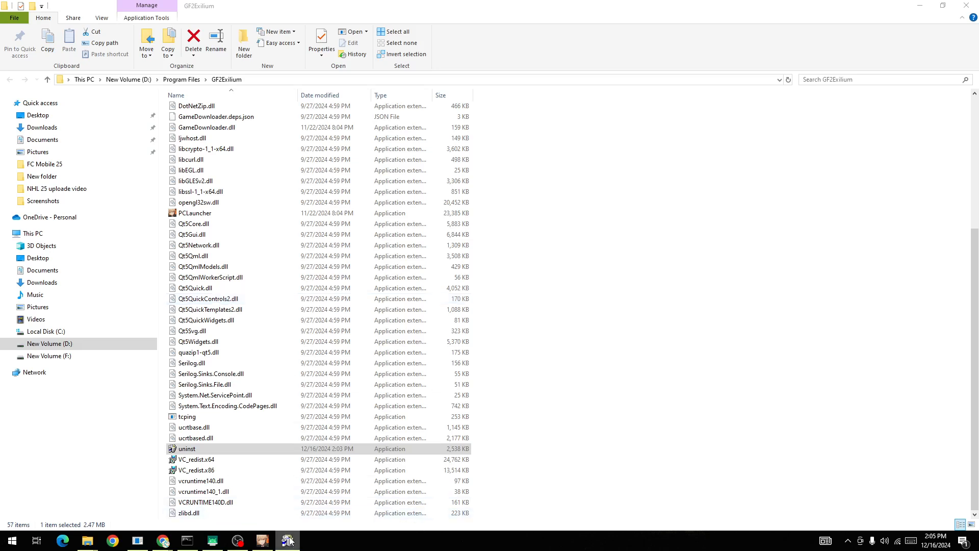
{"action": "mouse_move", "coordinate": [294, 544]}
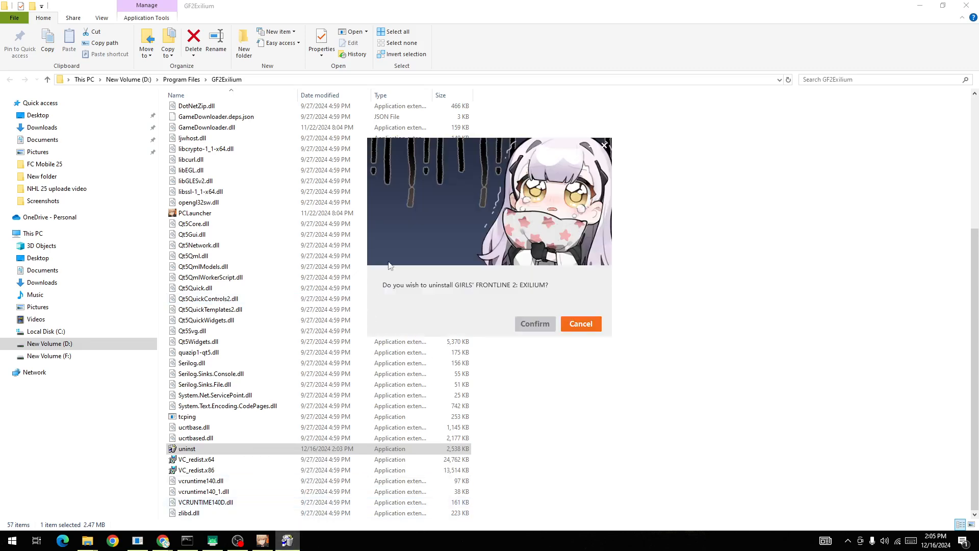
{"action": "mouse_move", "coordinate": [506, 306]}
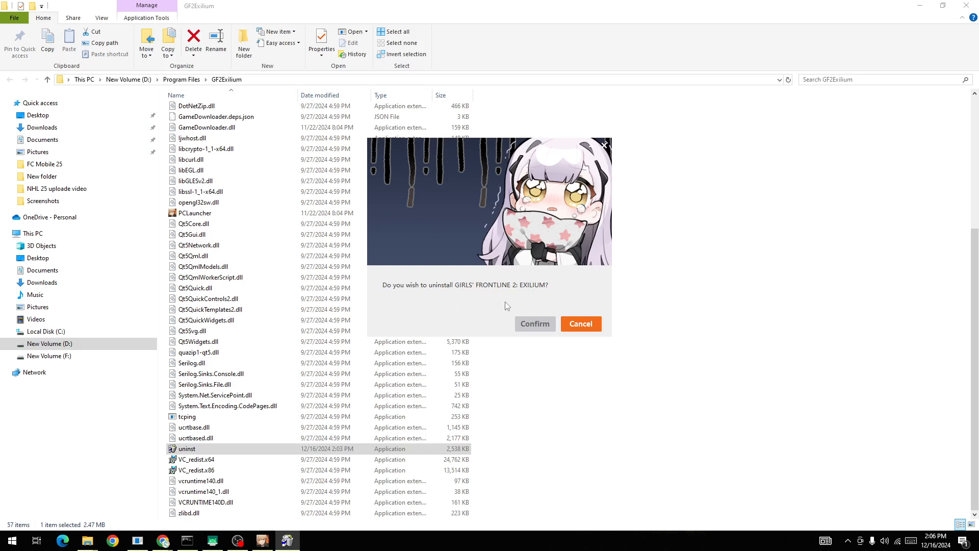
{"action": "mouse_move", "coordinate": [399, 332]}
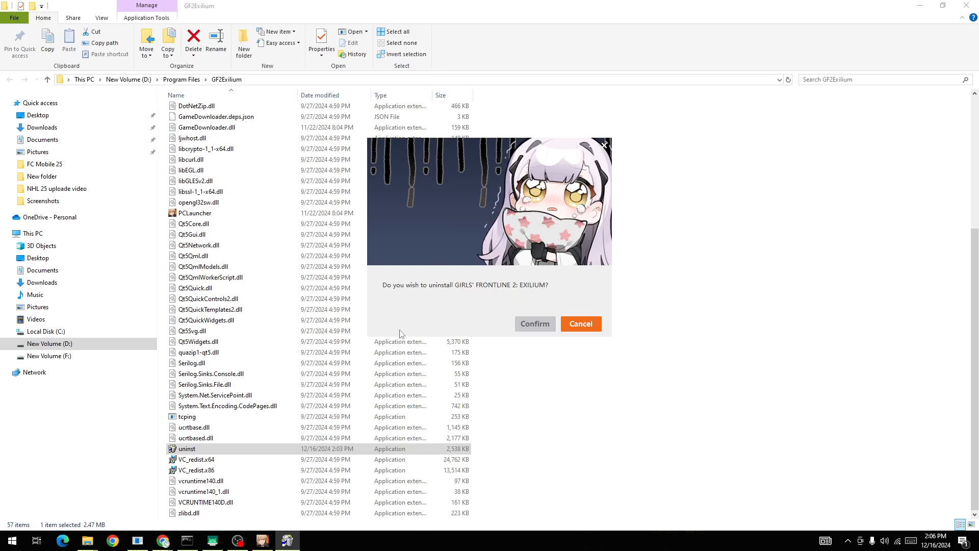
{"action": "mouse_move", "coordinate": [449, 295]}
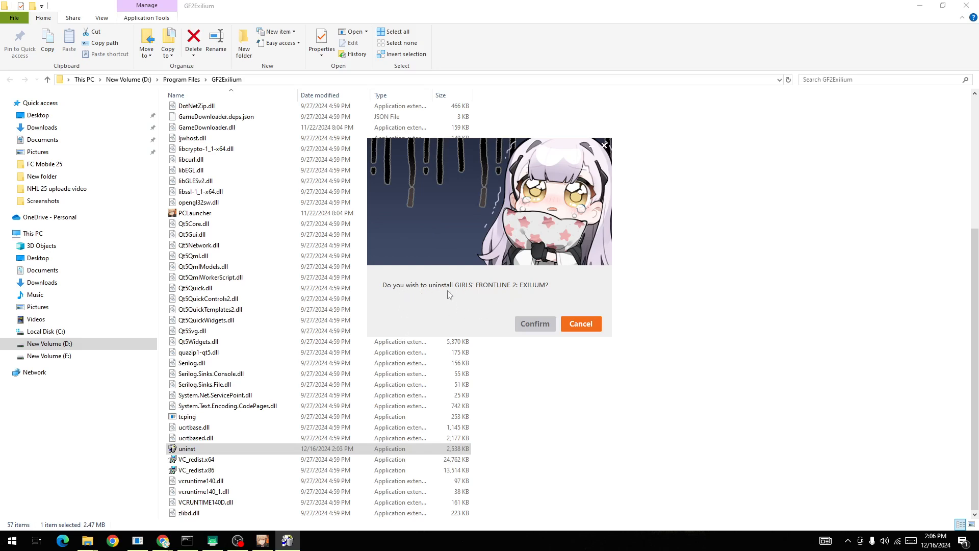
{"action": "mouse_move", "coordinate": [544, 291]}
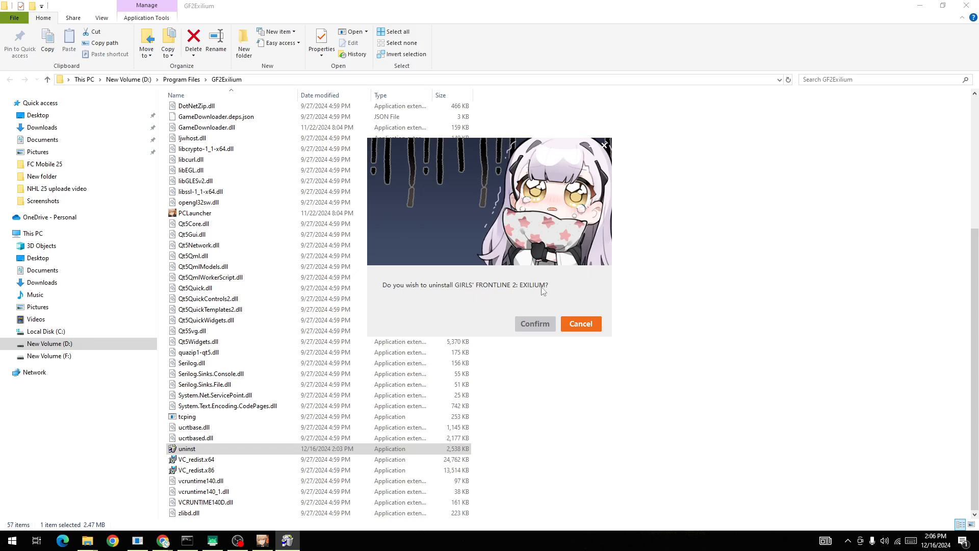
{"action": "mouse_move", "coordinate": [535, 323]}
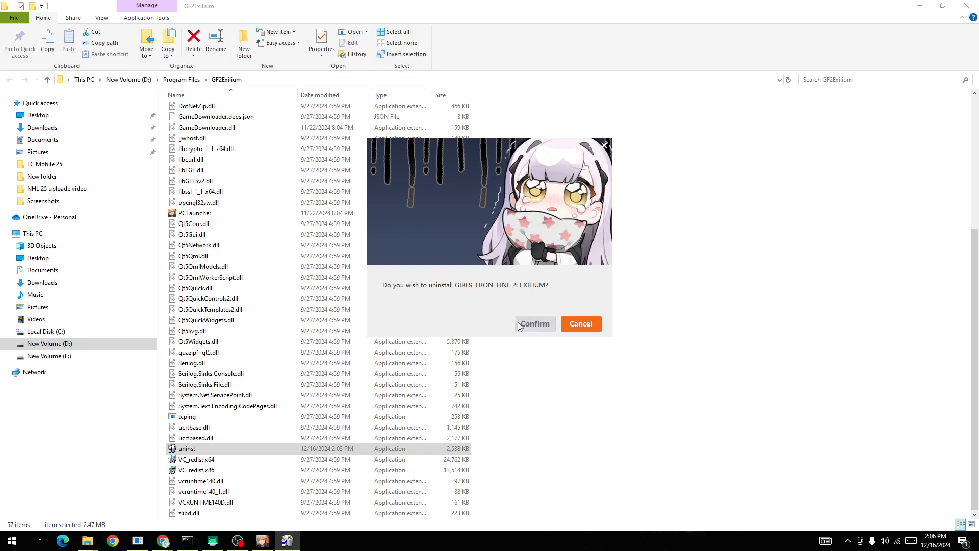
{"action": "mouse_move", "coordinate": [473, 255]}
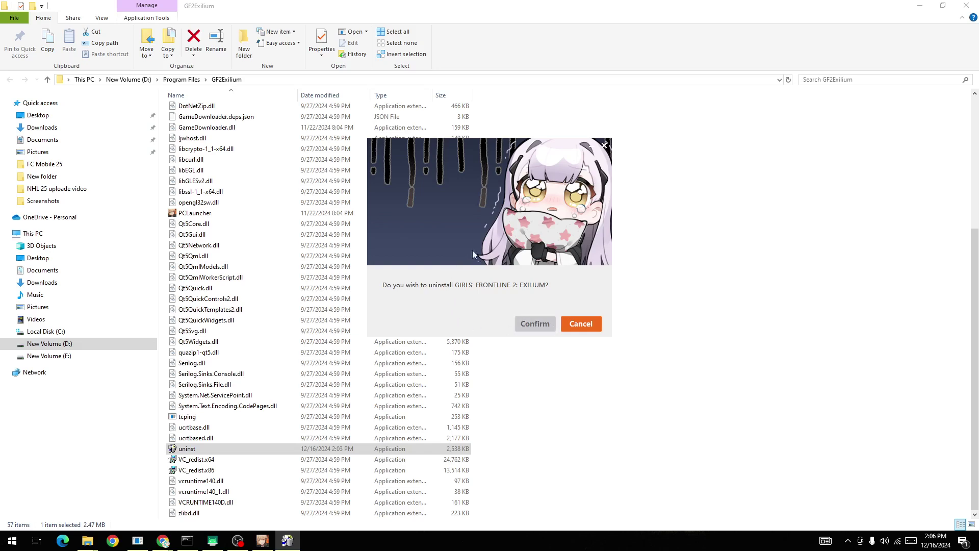
{"action": "mouse_move", "coordinate": [466, 274]}
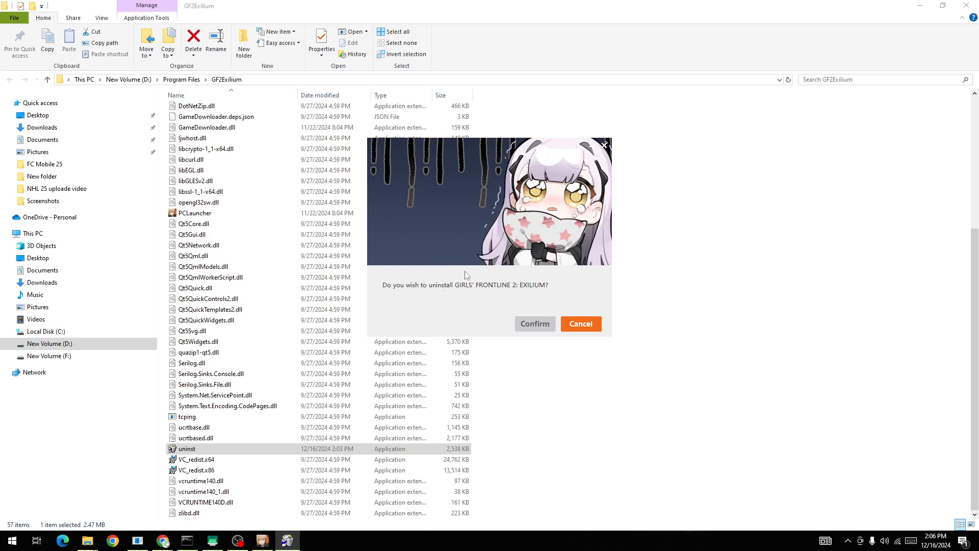
{"action": "mouse_move", "coordinate": [503, 252]}
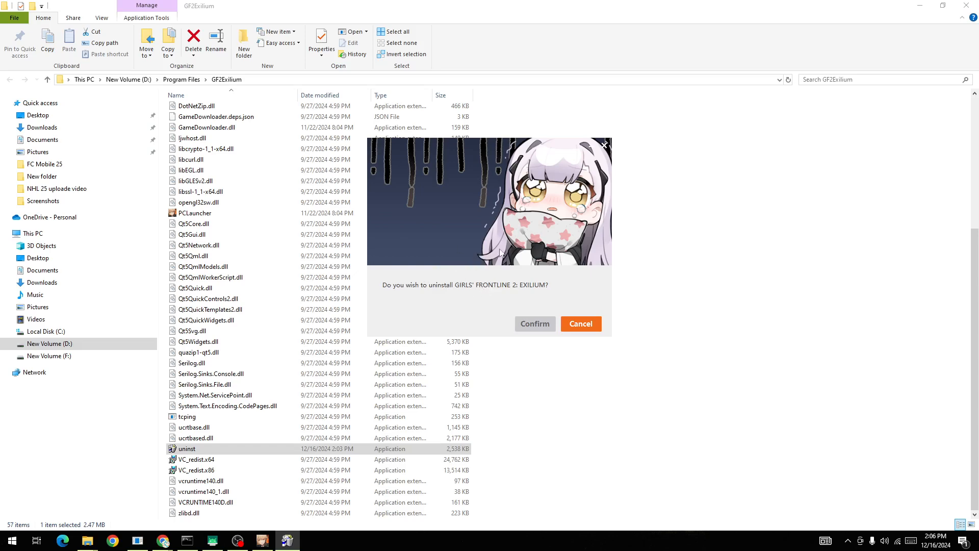
{"action": "mouse_move", "coordinate": [498, 249]}
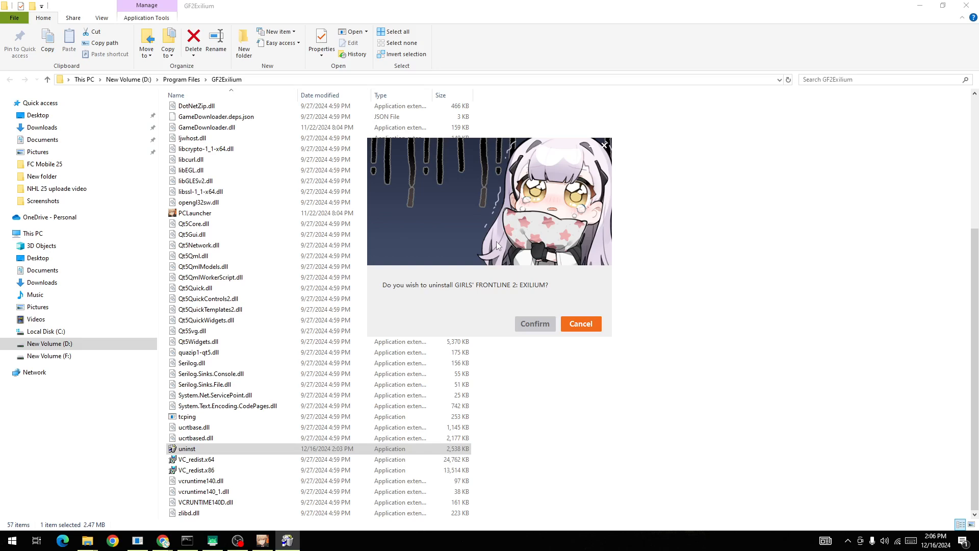
{"action": "mouse_move", "coordinate": [597, 171]}
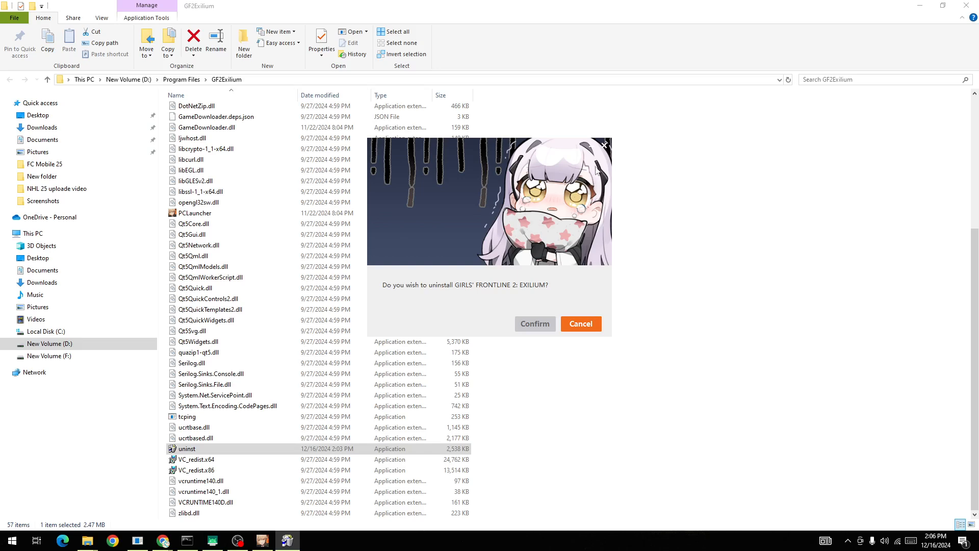
- Answer the 'Do you wish to uninstall GIRLS' FRONTLINE 2: EXILIUM?' prompt and close it
{"action": "left_click", "coordinate": [579, 323]}
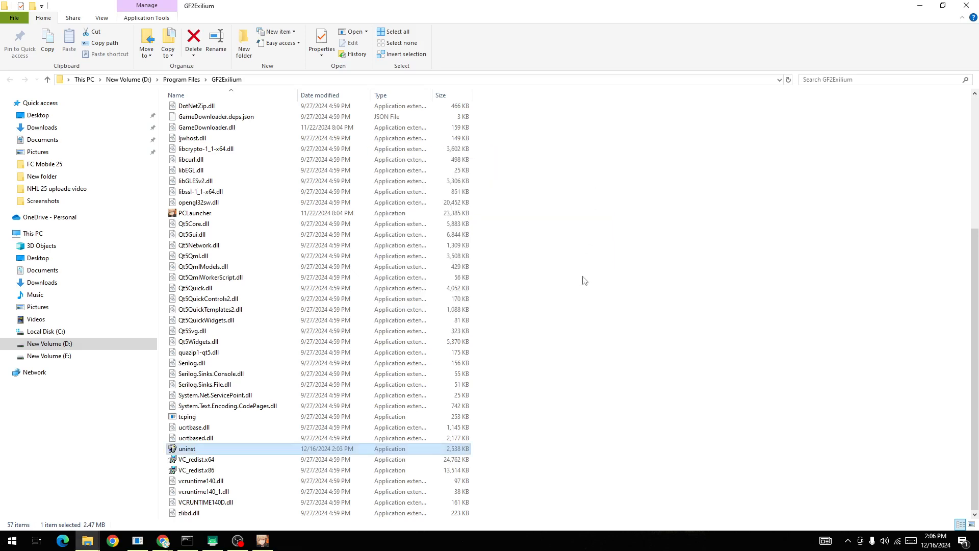
{"action": "mouse_move", "coordinate": [359, 469]}
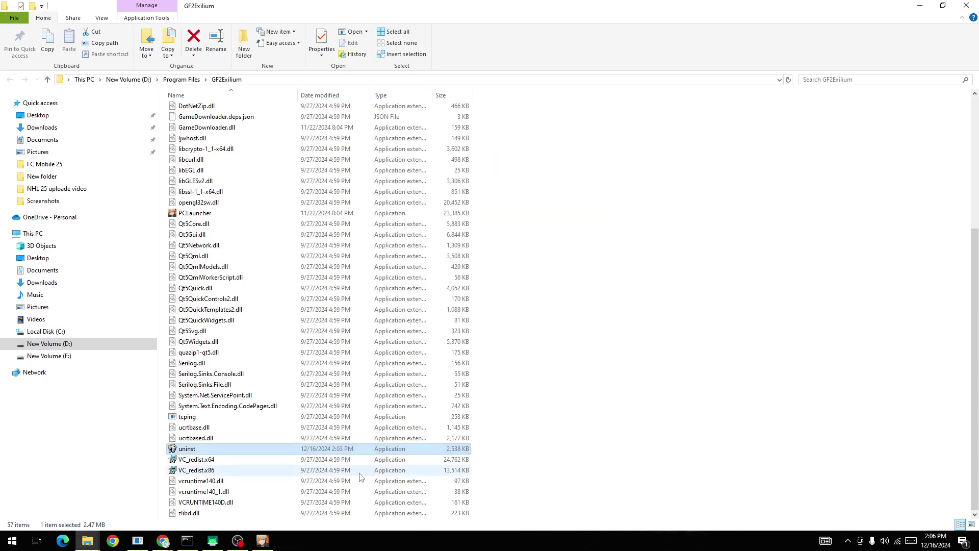